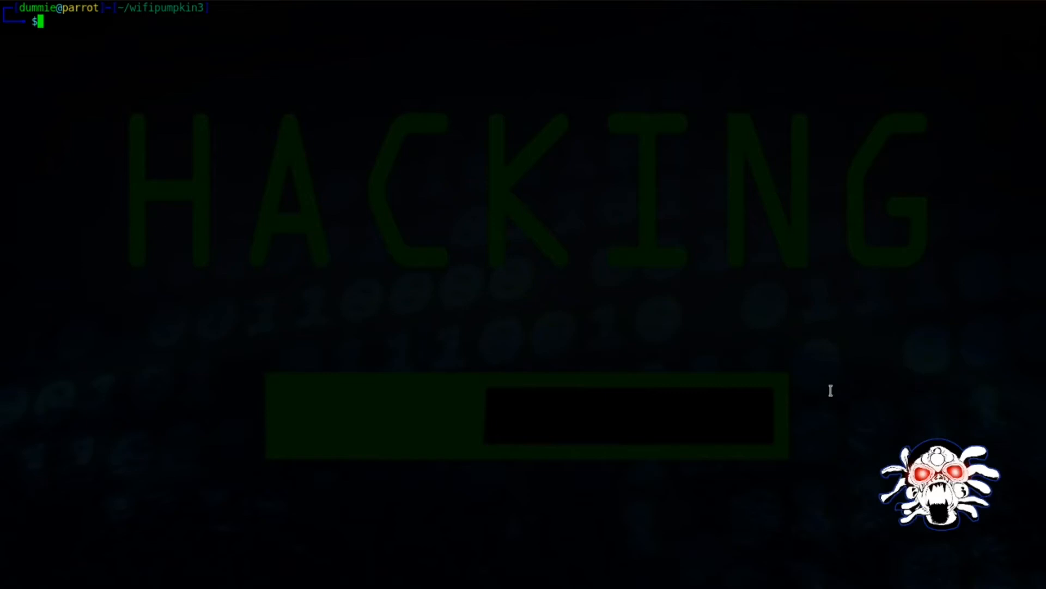
# From ~/wifipumpkin3, check pwd and launch the console with sudo wifipumpkin3.
pyautogui.write('pwd')
pyautogui.write('s')
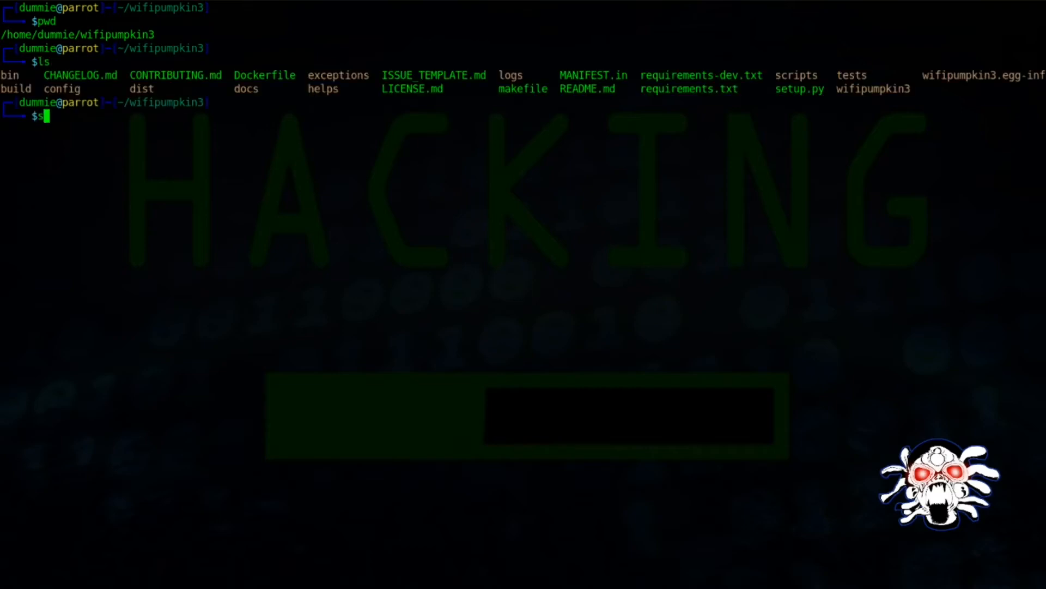
pyautogui.write('udo wifi')
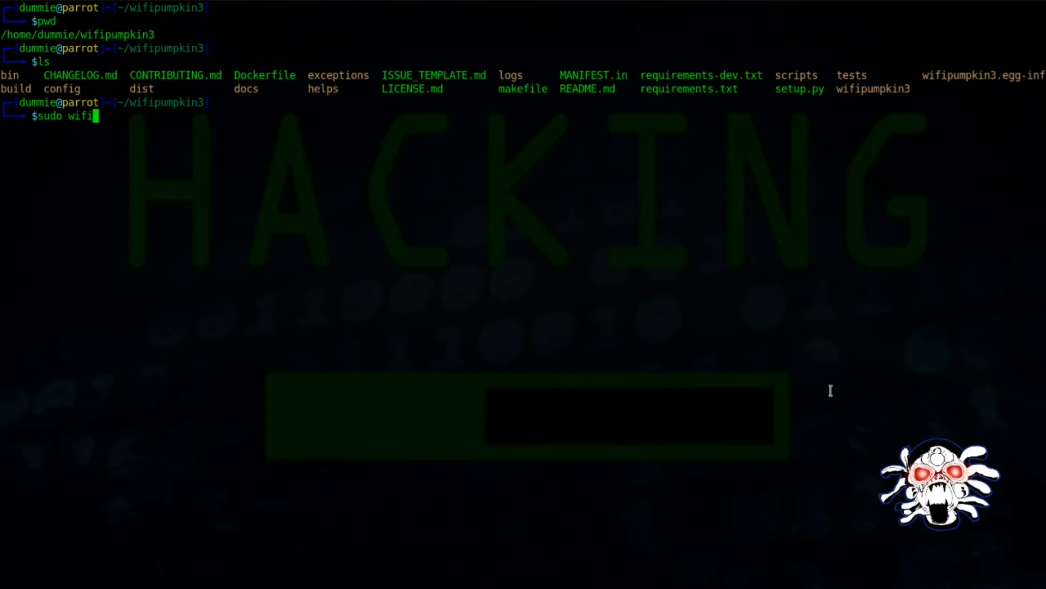
pyautogui.write('p')
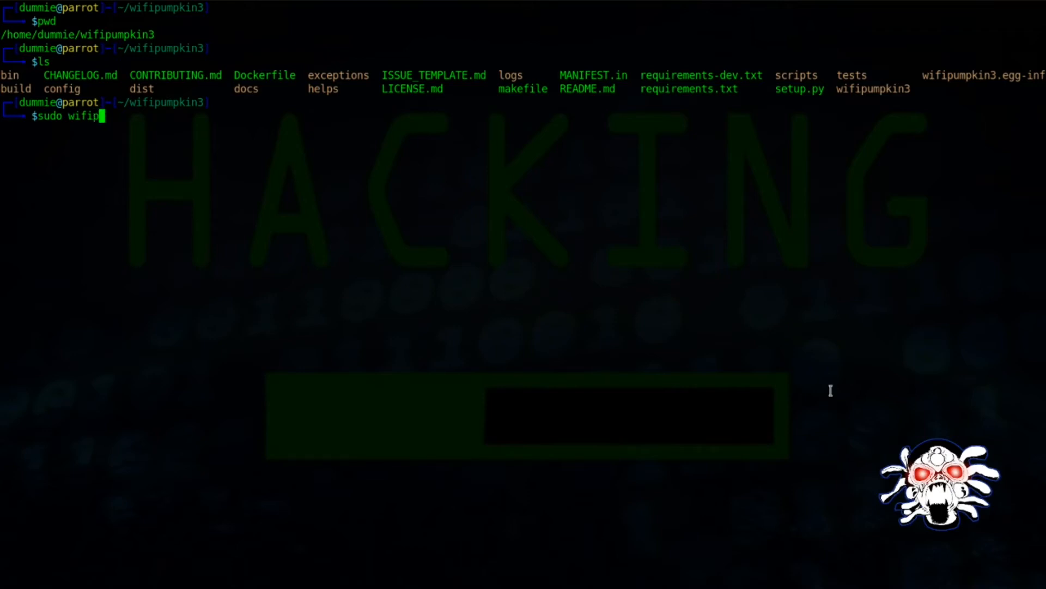
pyautogui.write('umpkin3')
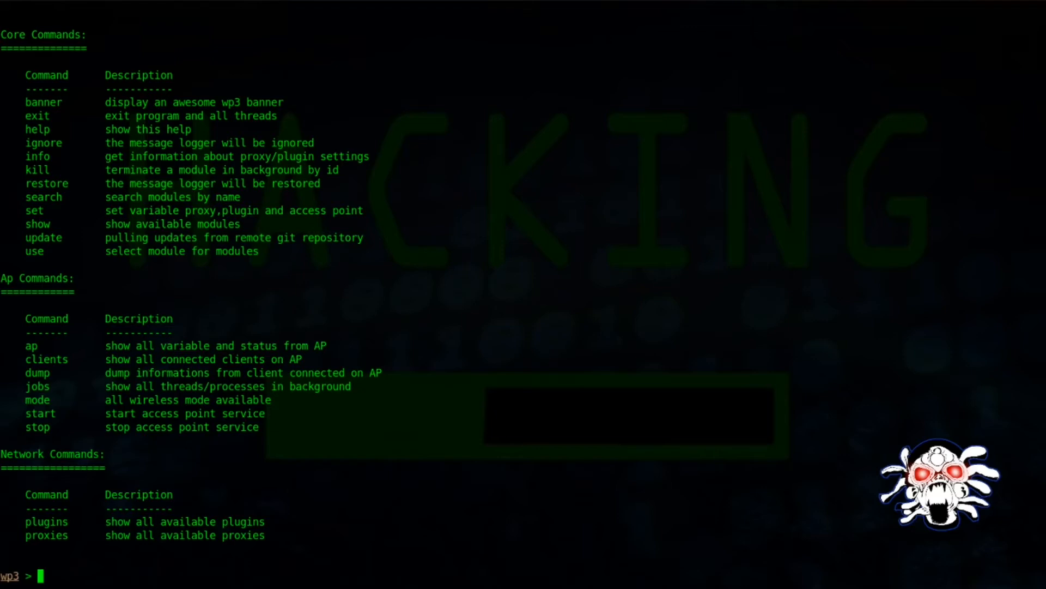
# List the proxies and set proxy pumpkinproxy true to check its state.
pyautogui.write('proxies')
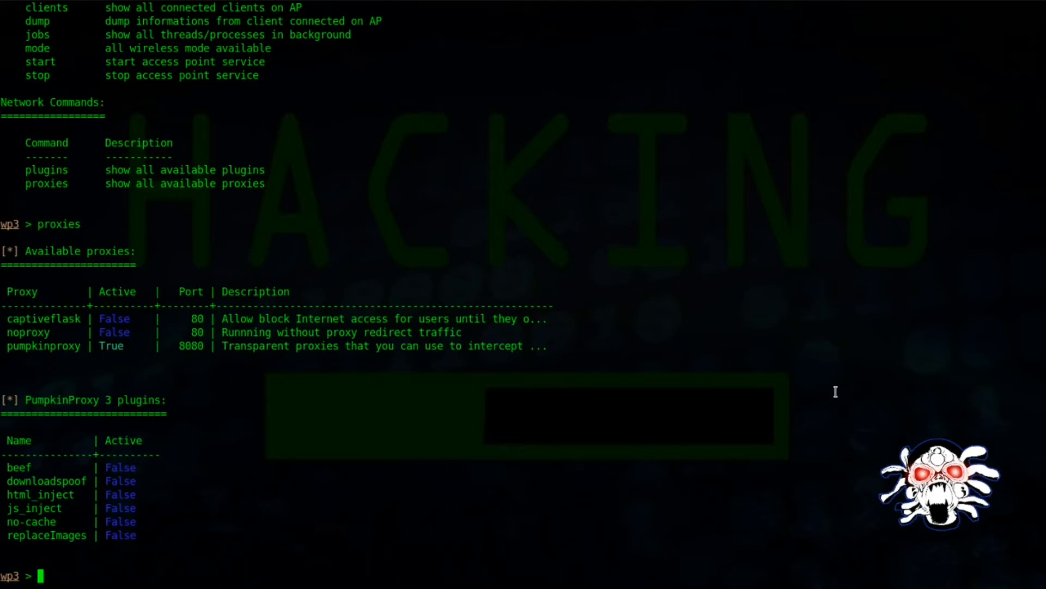
pyautogui.moveTo(122, 349)
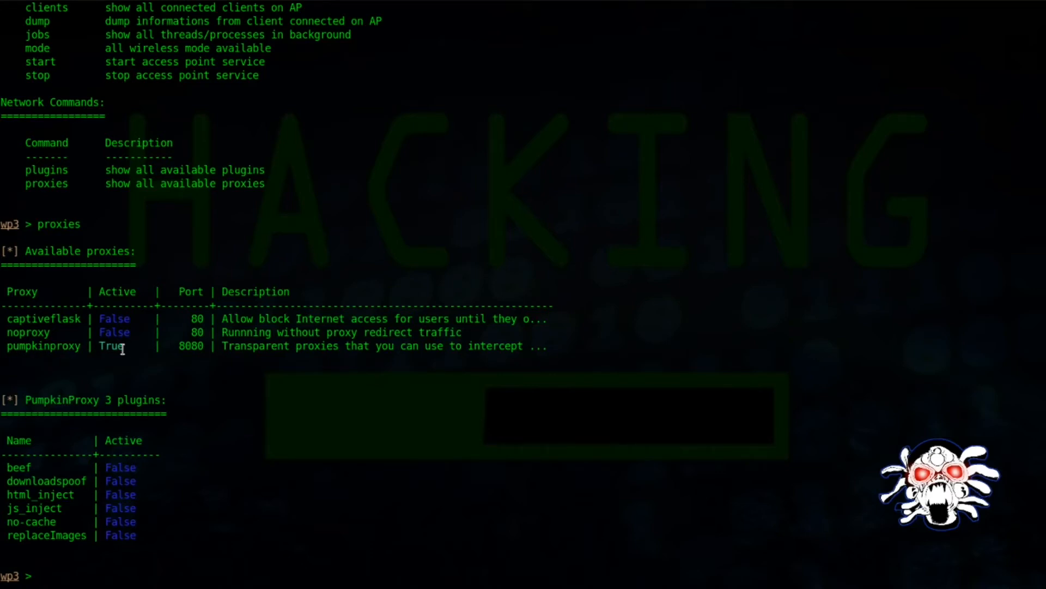
pyautogui.write('set')
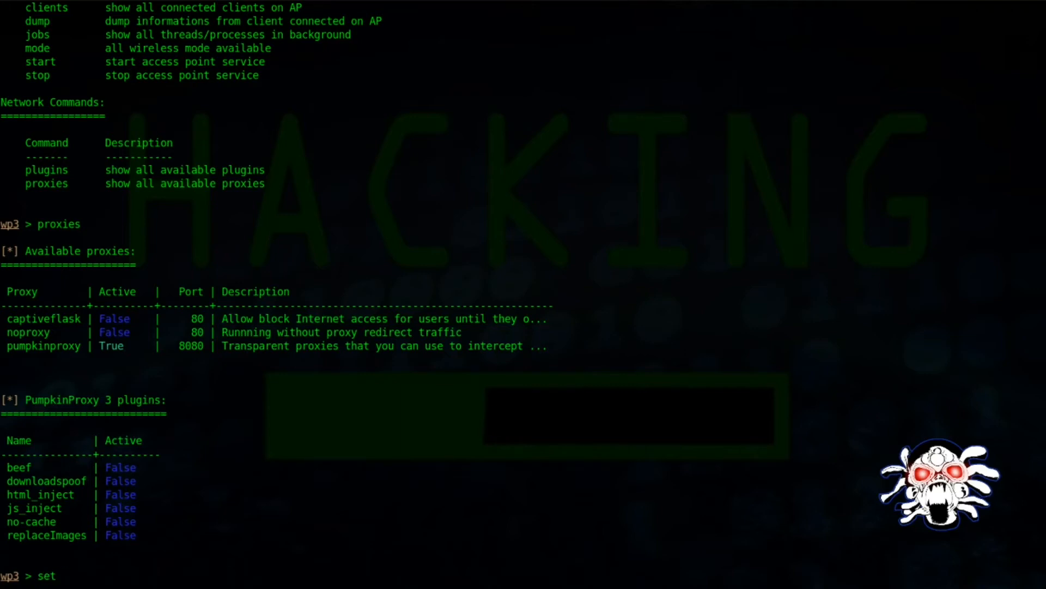
pyautogui.write('proxi')
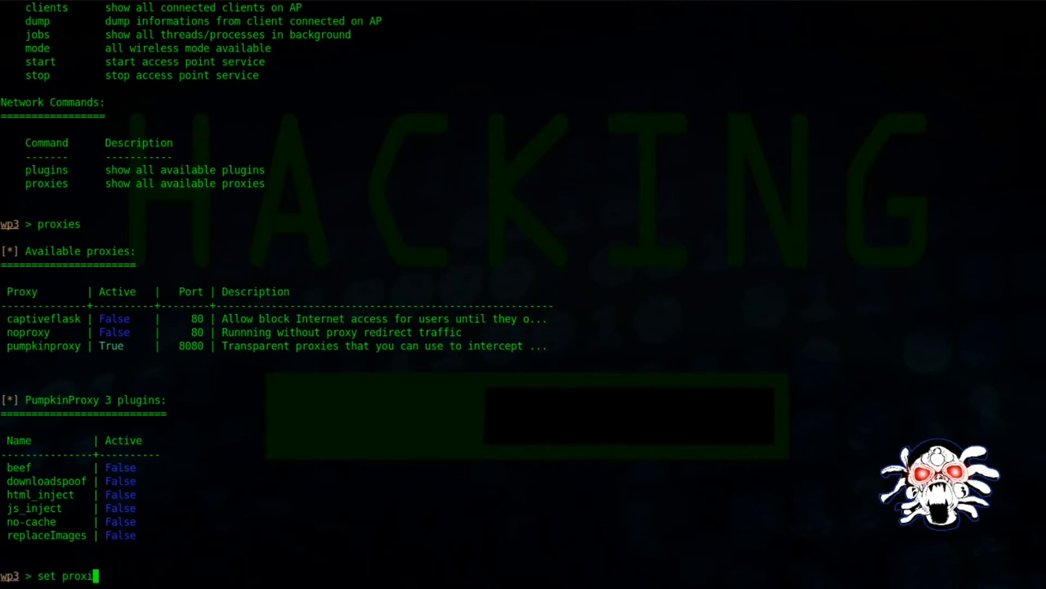
pyautogui.write('e')
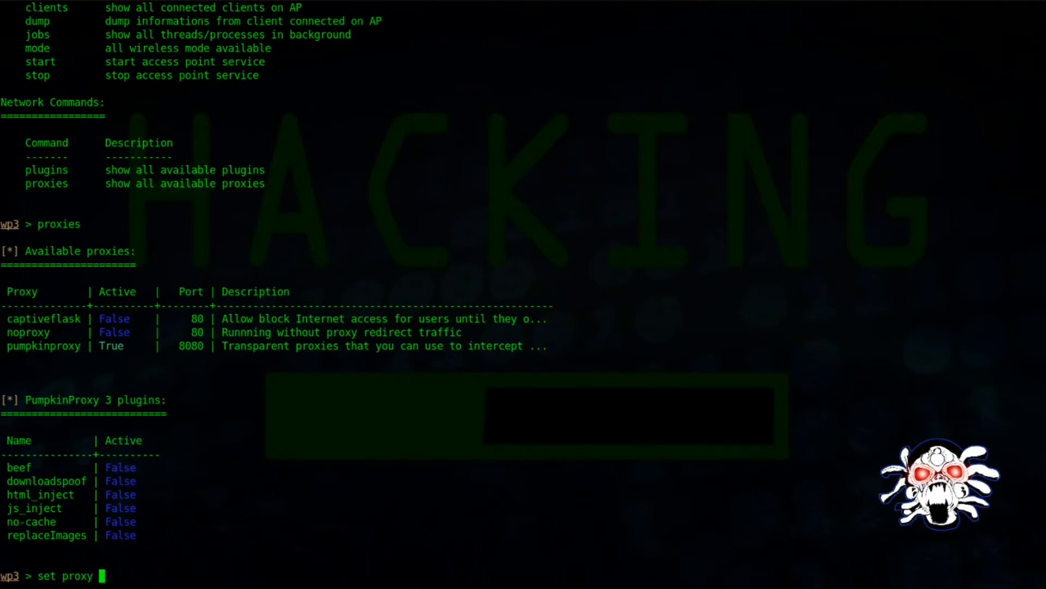
pyautogui.write('pump')
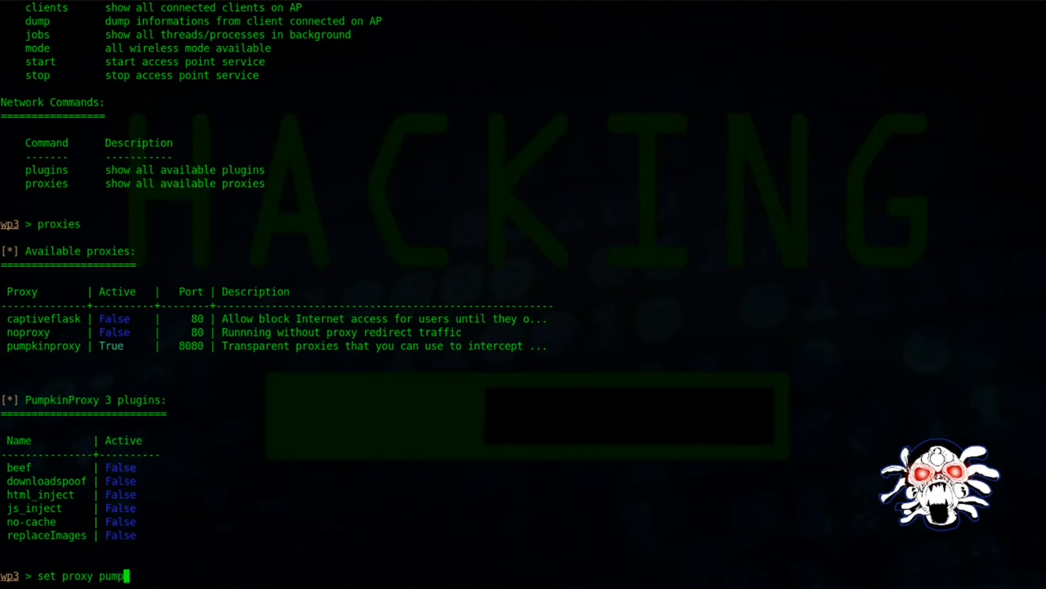
pyautogui.write('kinproxy t')
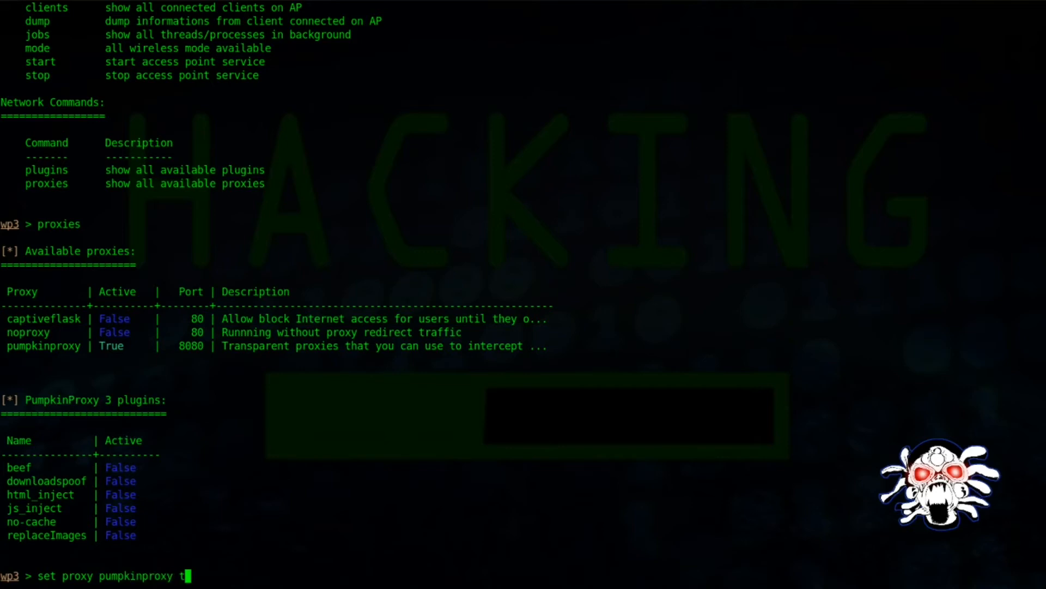
pyautogui.write('ru')
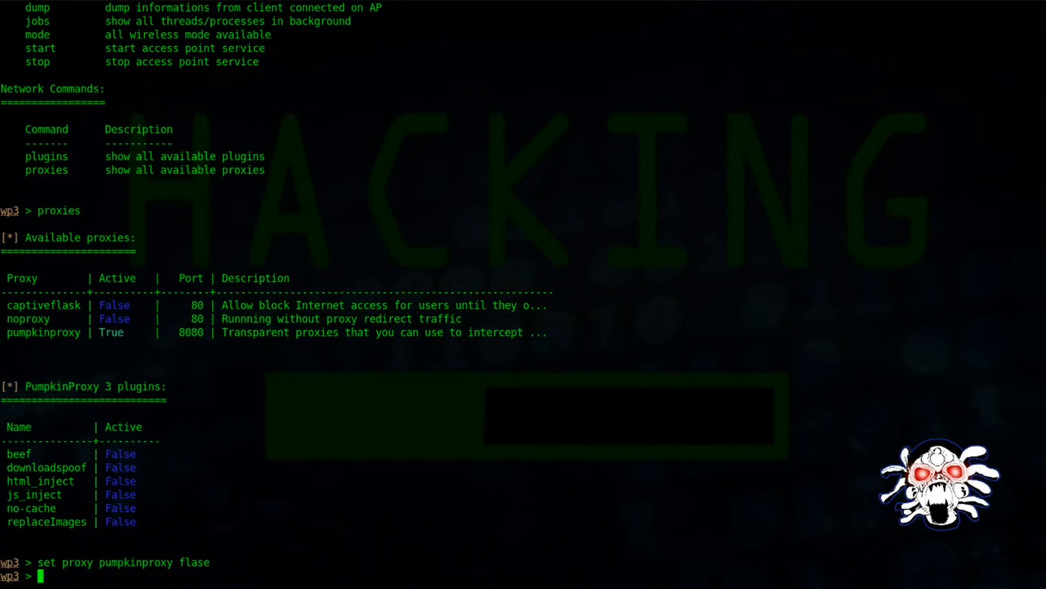
# List proxies again, set pumpkinproxy false and begin enabling captiveflask.
pyautogui.write('proxie')
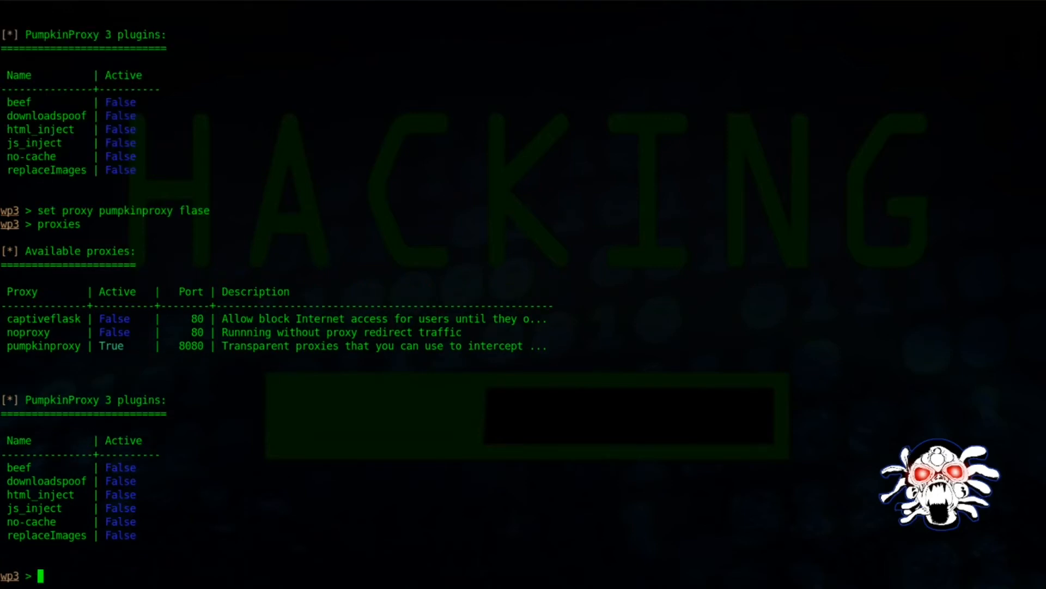
pyautogui.write('set proxy pumpkinproxy f')
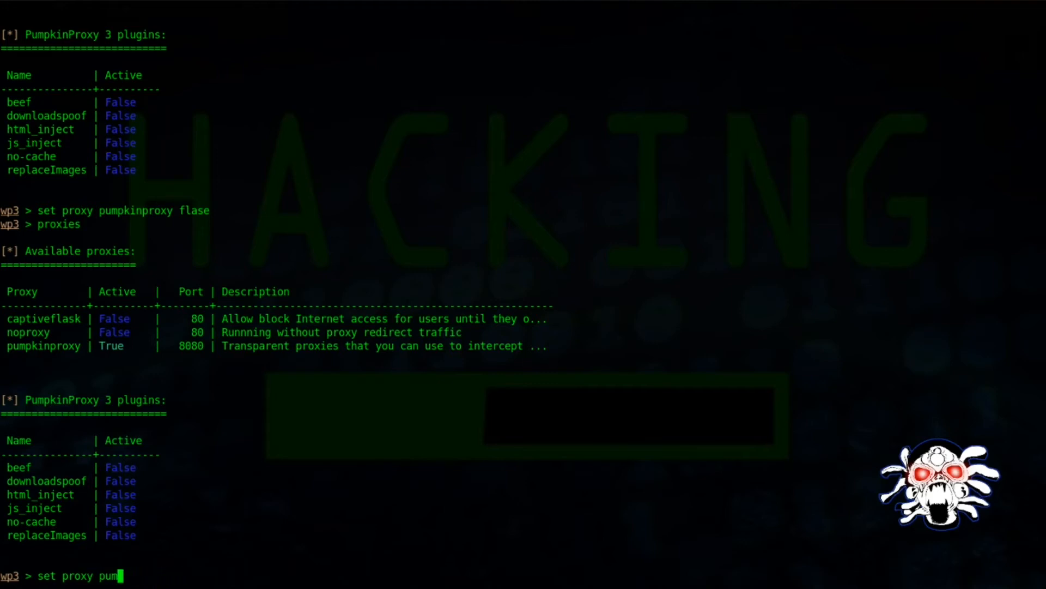
pyautogui.write('cpti')
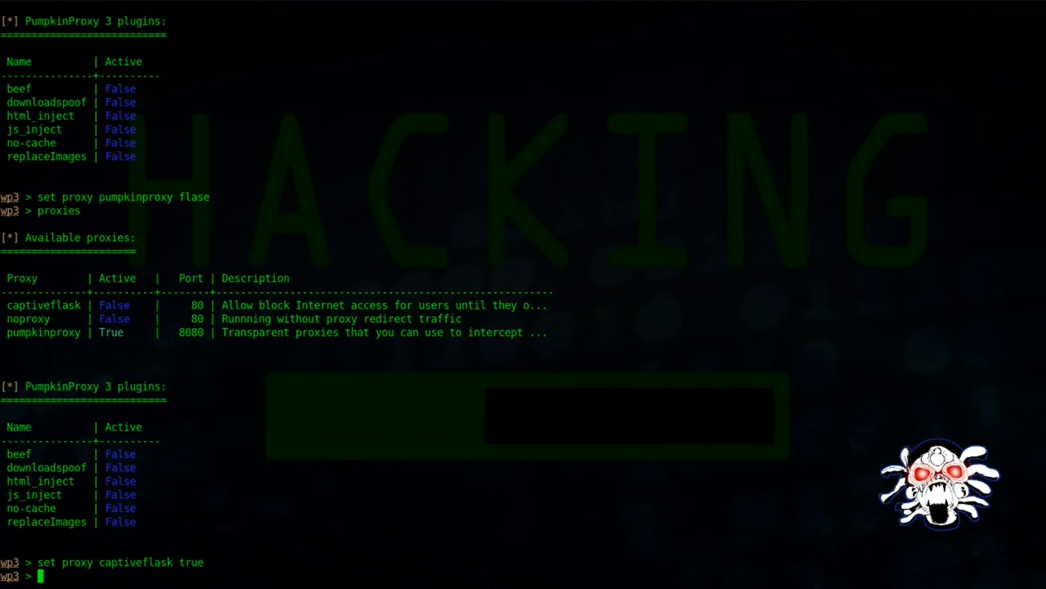
# Run proxies to confirm captiveflask is active and start a set captiveflask. command.
pyautogui.write('proxy')
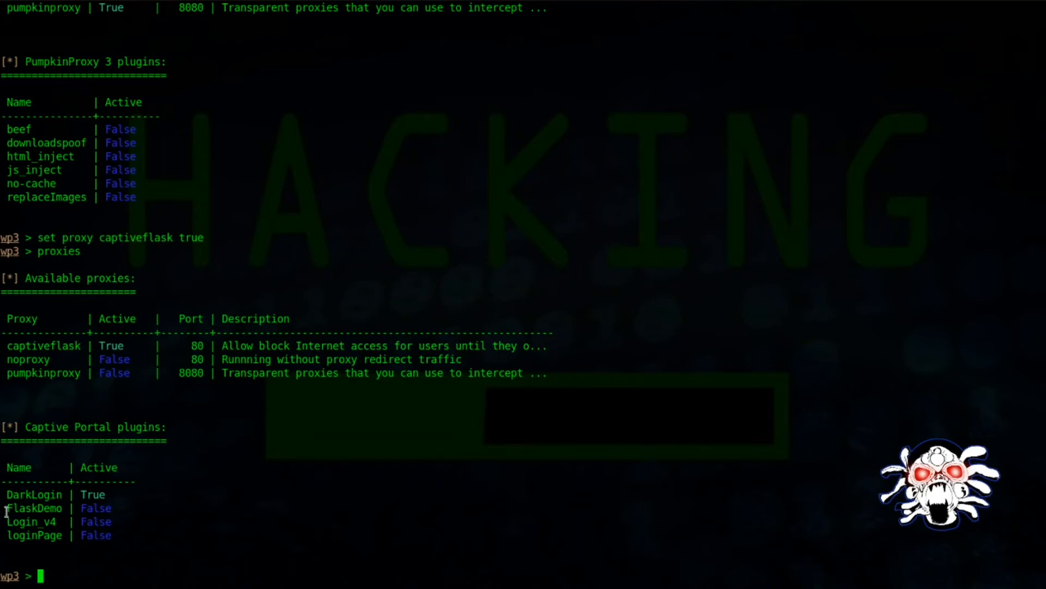
pyautogui.doubleClick(32, 508)
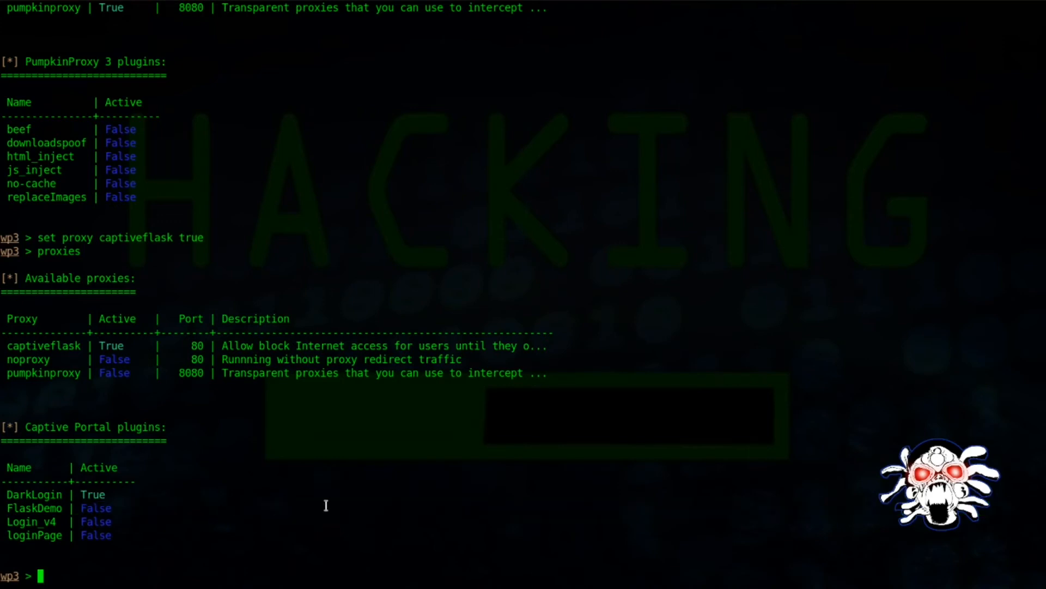
pyautogui.write('set')
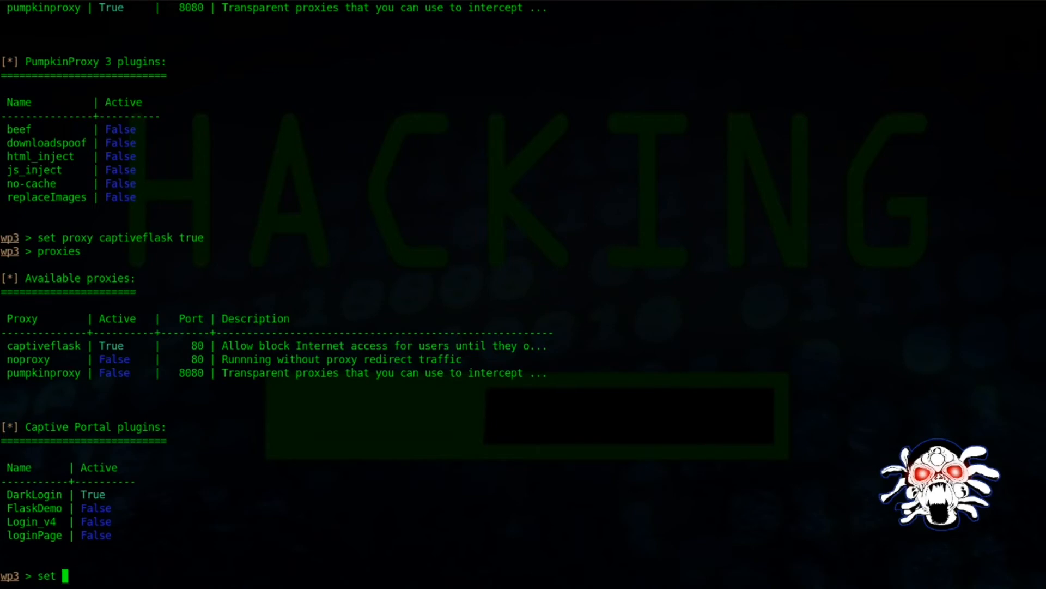
pyautogui.write('captiv')
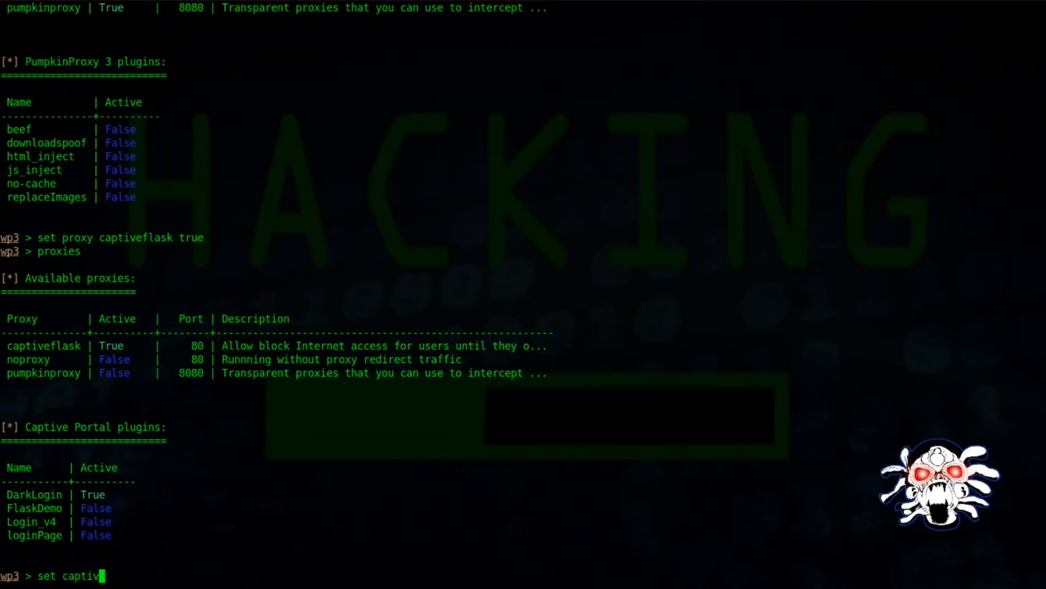
pyautogui.write('eflask.')
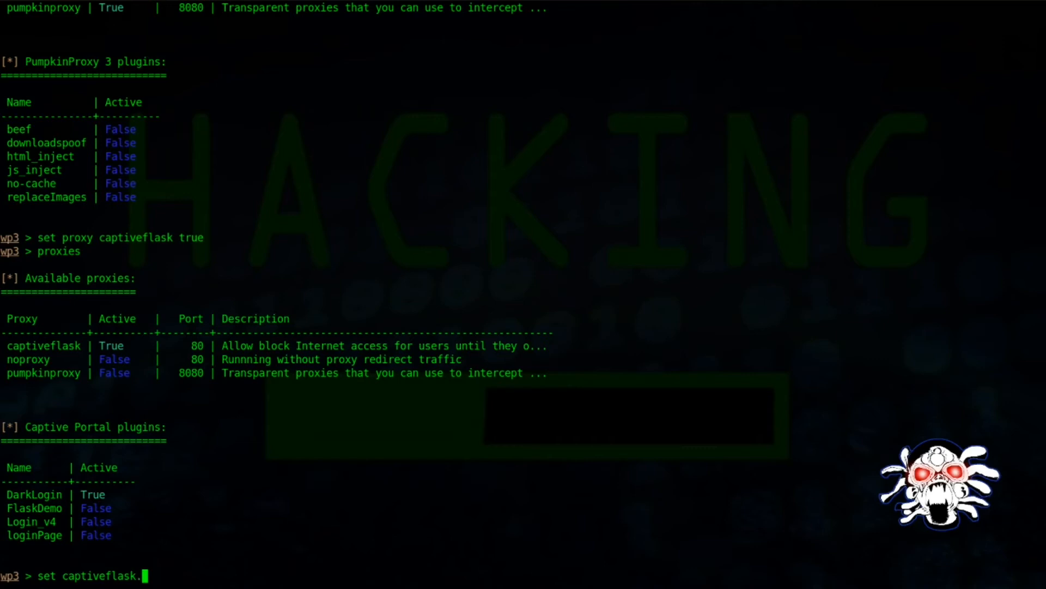
# Erase the mistyped FlaskDemo name and Tab-complete to list the captiveflask plugins.
pyautogui.write('F')
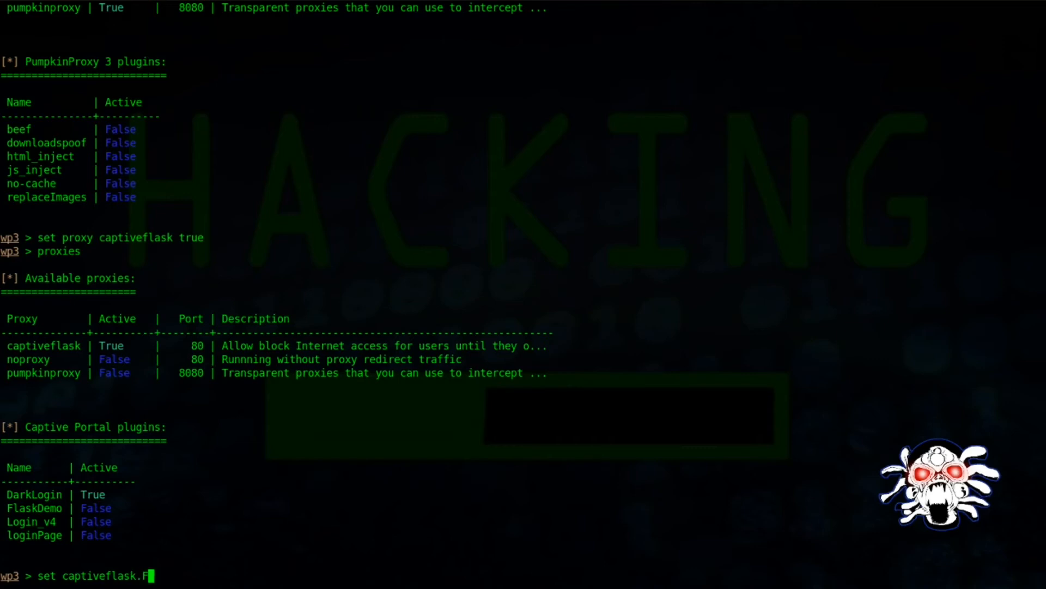
pyautogui.write('laskDemo')
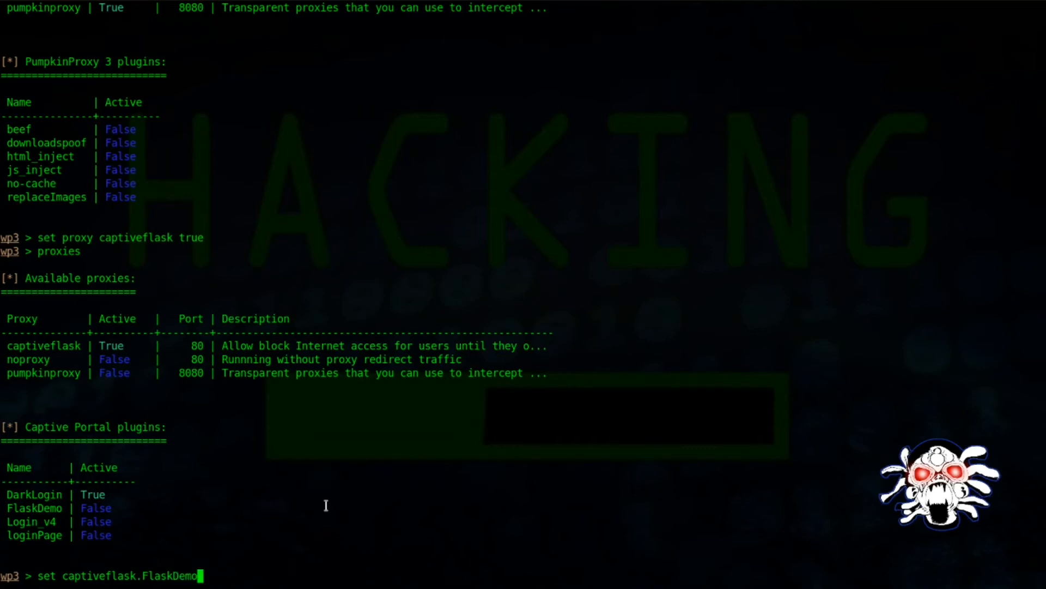
pyautogui.press('BackSpace')
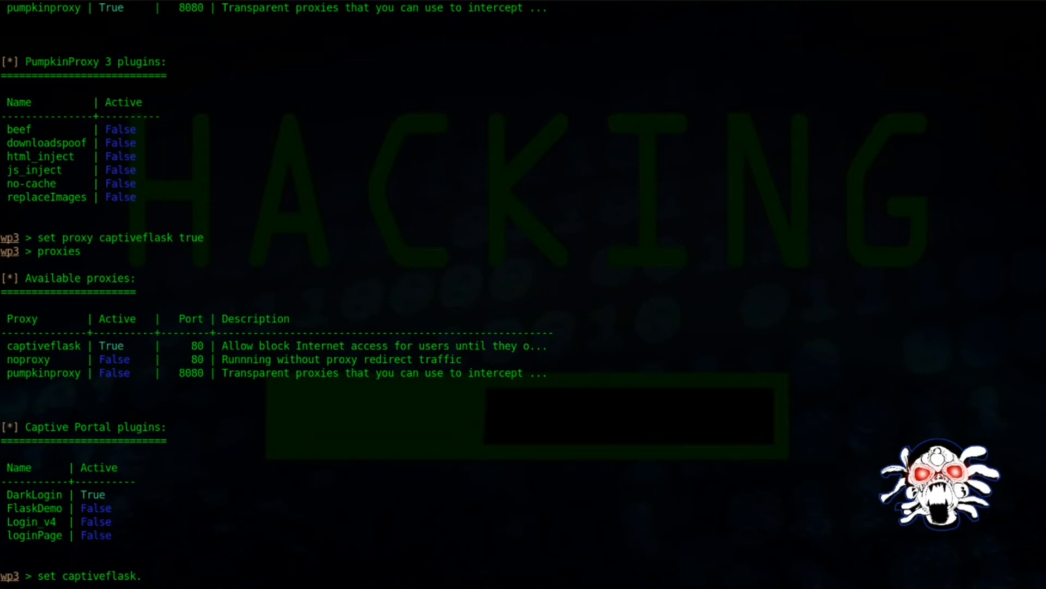
pyautogui.press('Tab')
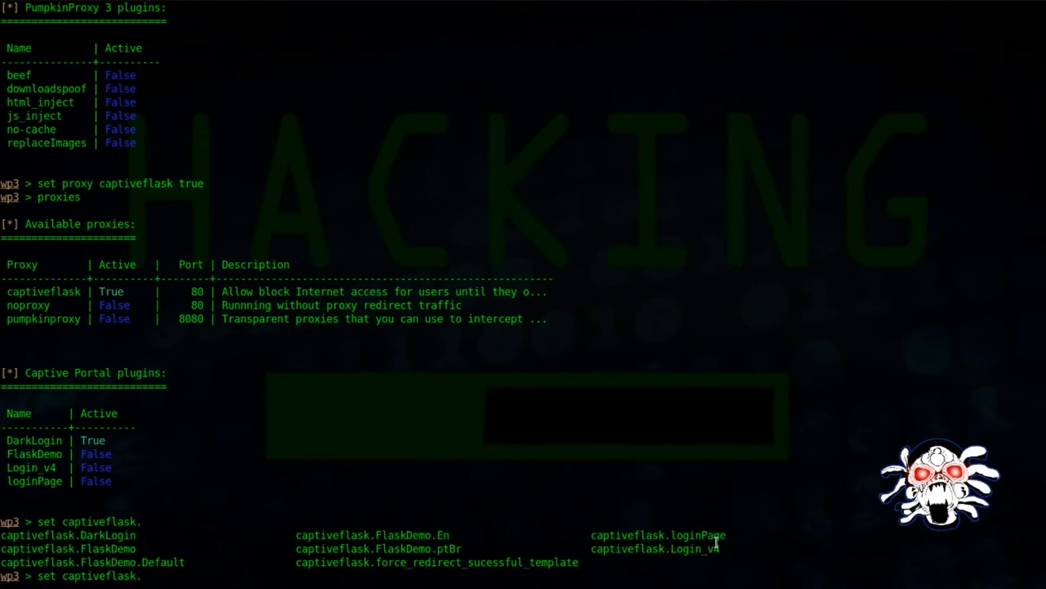
# Set captiveflask.loginPage true, verify with proxies, then view the ap settings.
pyautogui.write('loginPage')
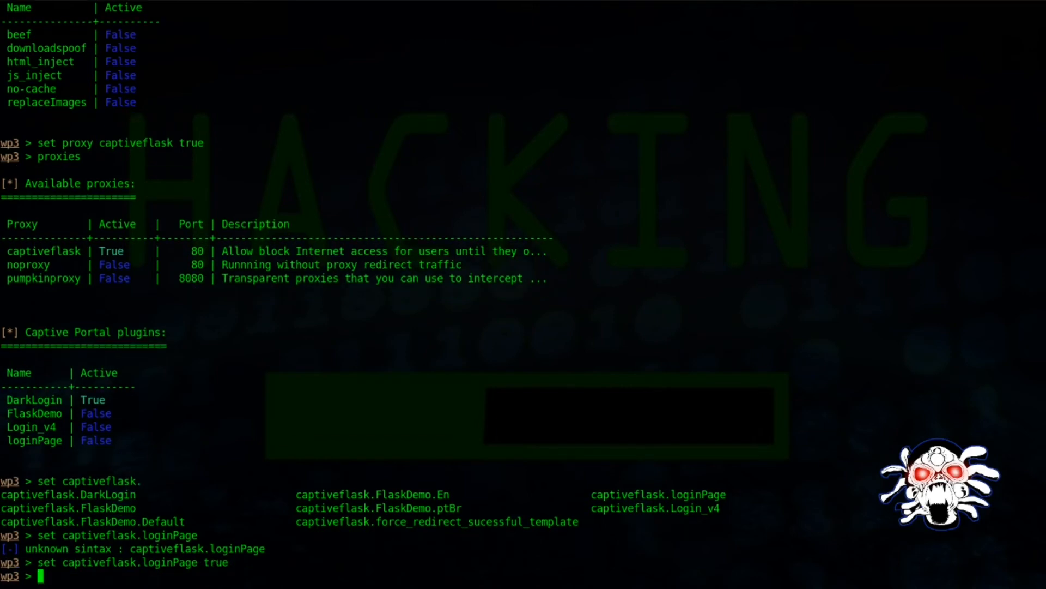
pyautogui.write('proxies')
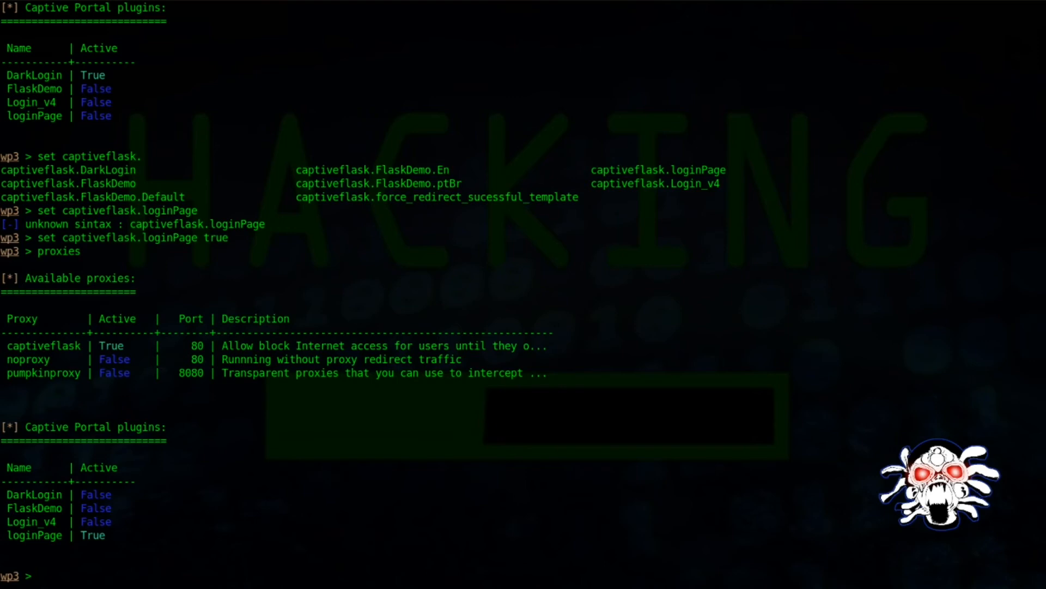
pyautogui.write('ap')
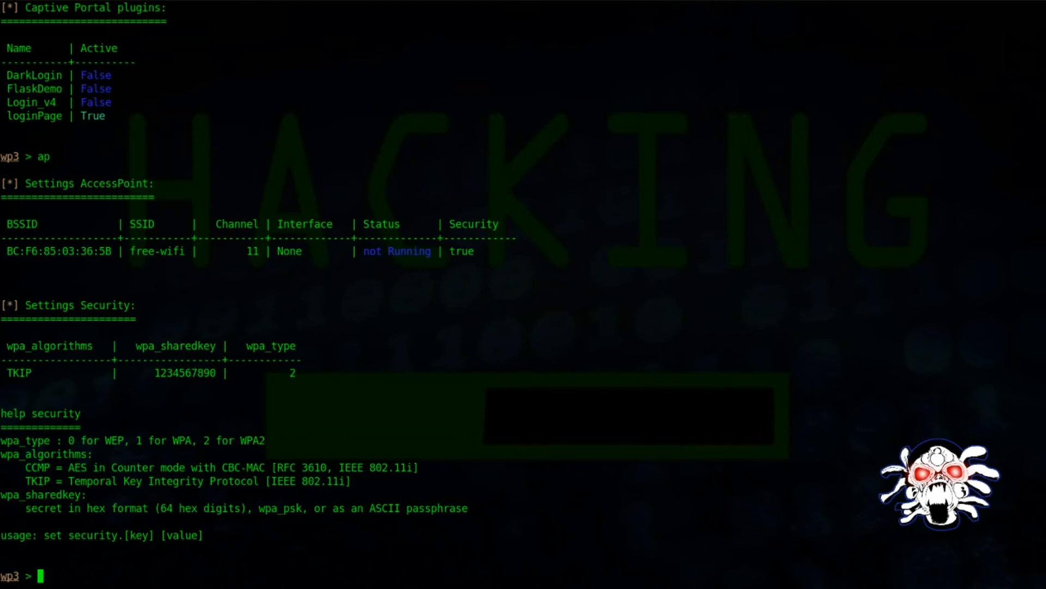
# Run set ssid free-world and refresh ap to confirm the new SSID.
pyautogui.doubleClick(142, 251)
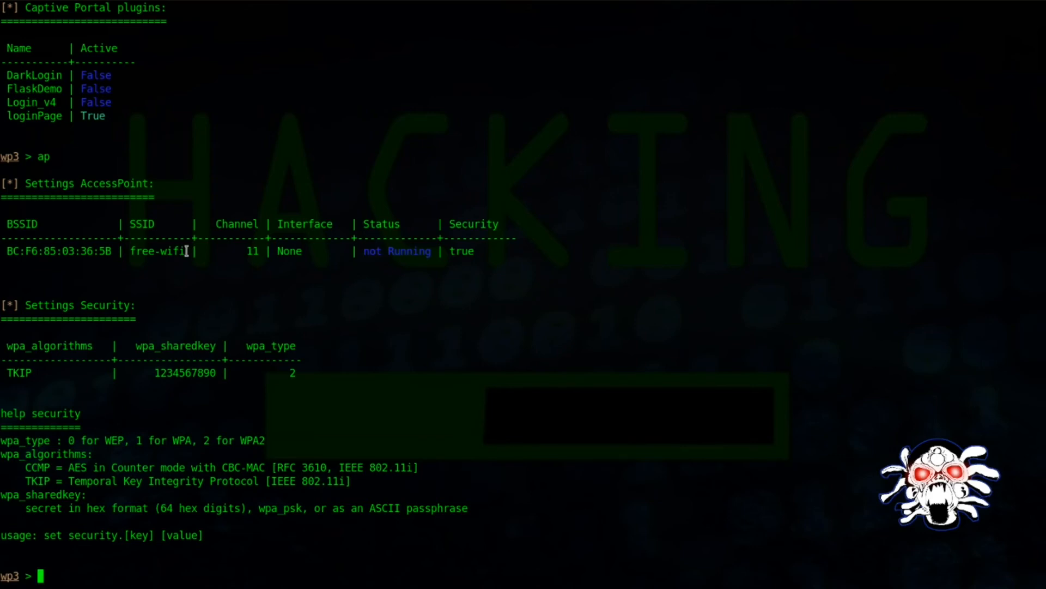
pyautogui.doubleClick(157, 251)
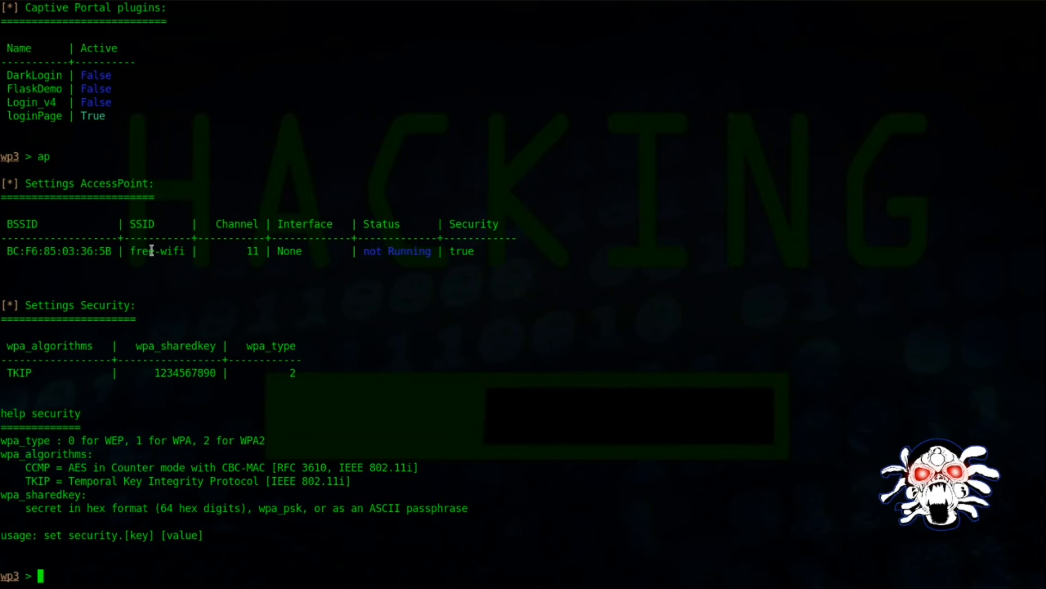
pyautogui.write('s')
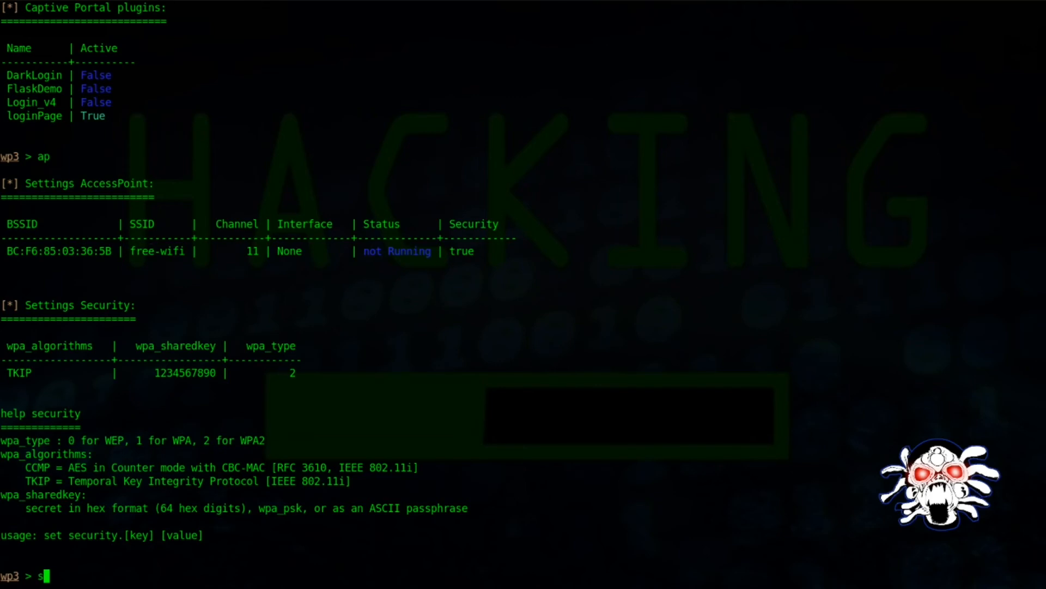
pyautogui.write('et')
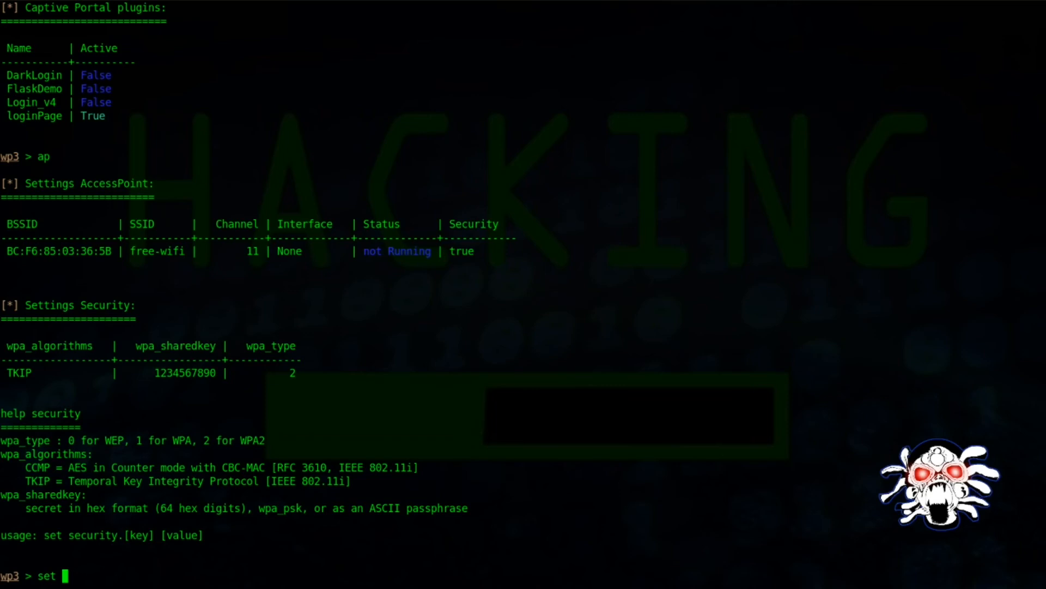
pyautogui.write('s')
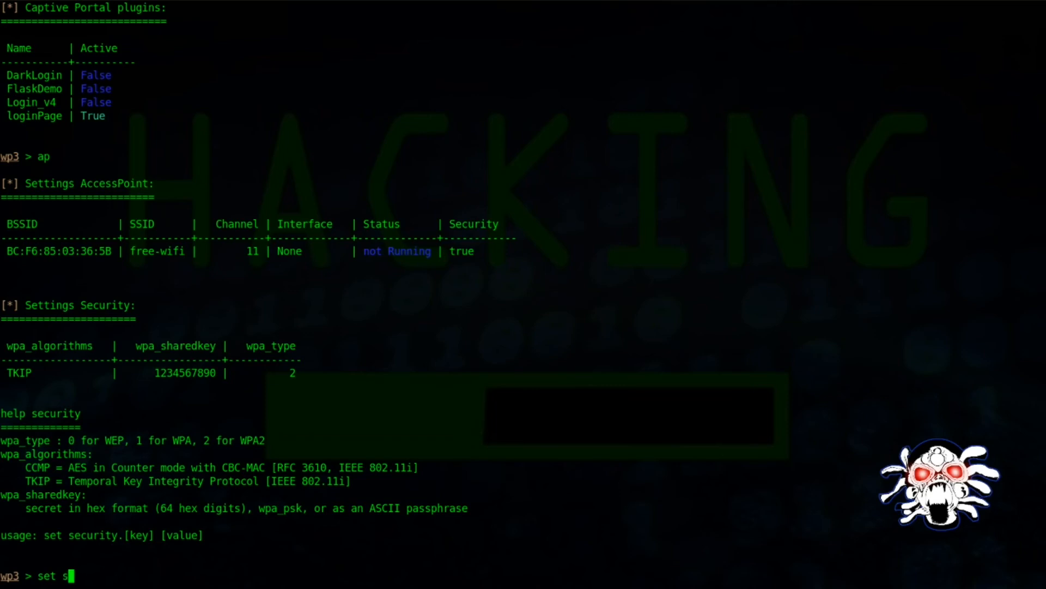
pyautogui.write('sid')
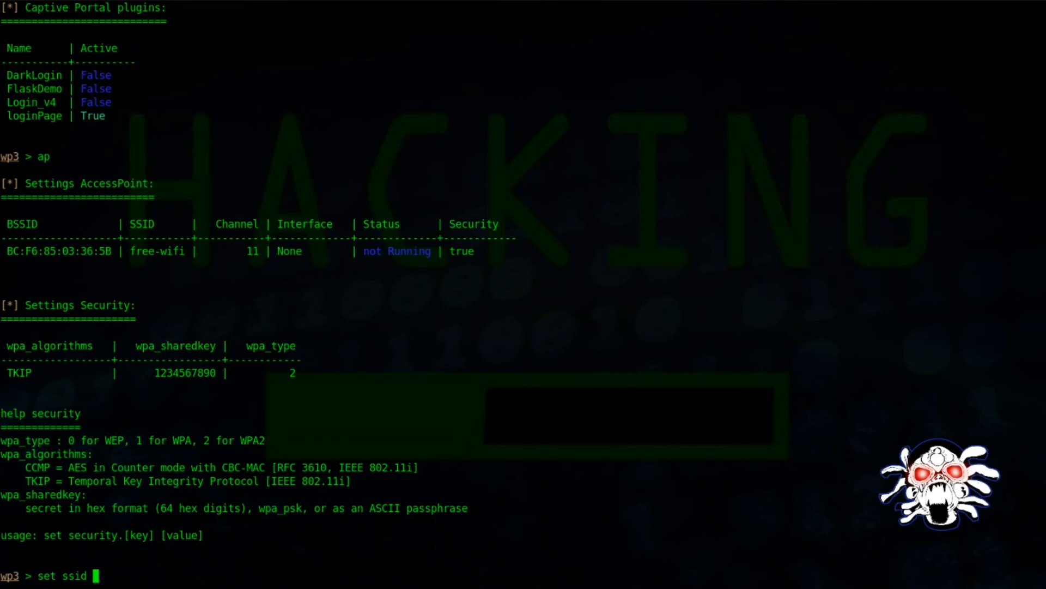
pyautogui.write('free')
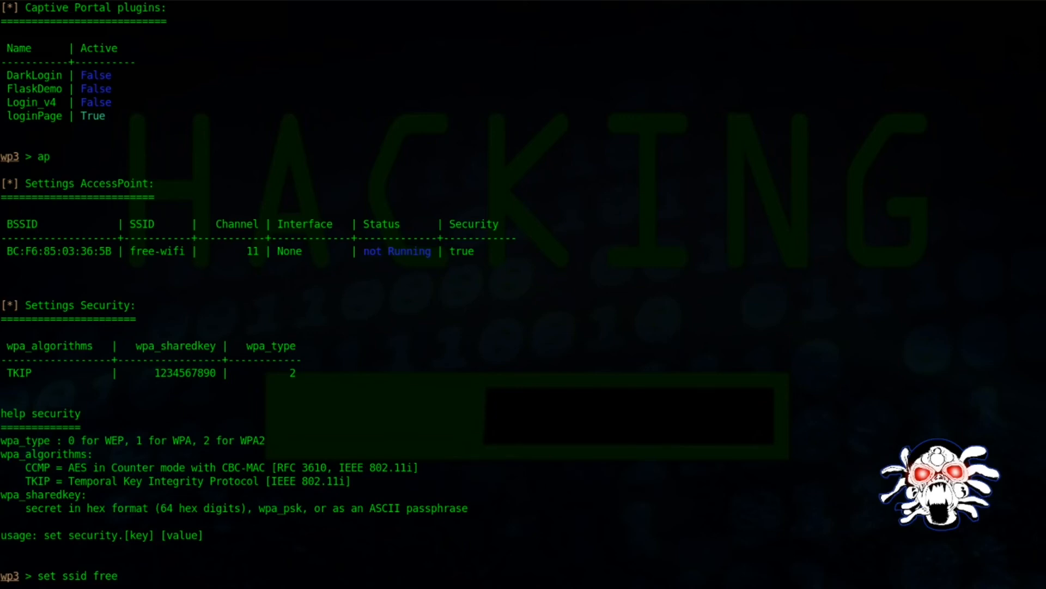
pyautogui.write('-world')
pyautogui.write('ap')
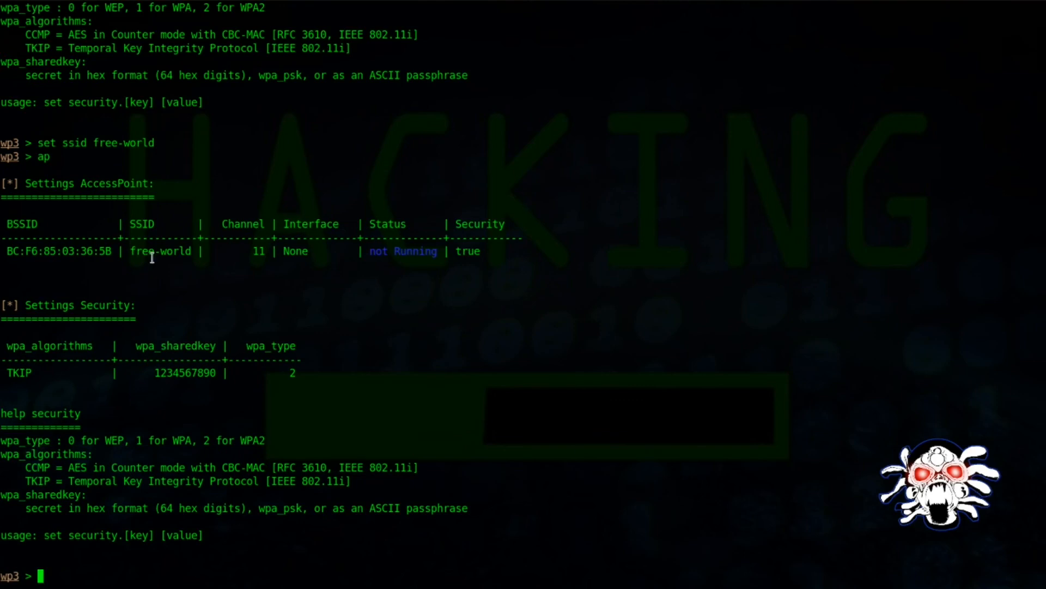
pyautogui.doubleClick(160, 250)
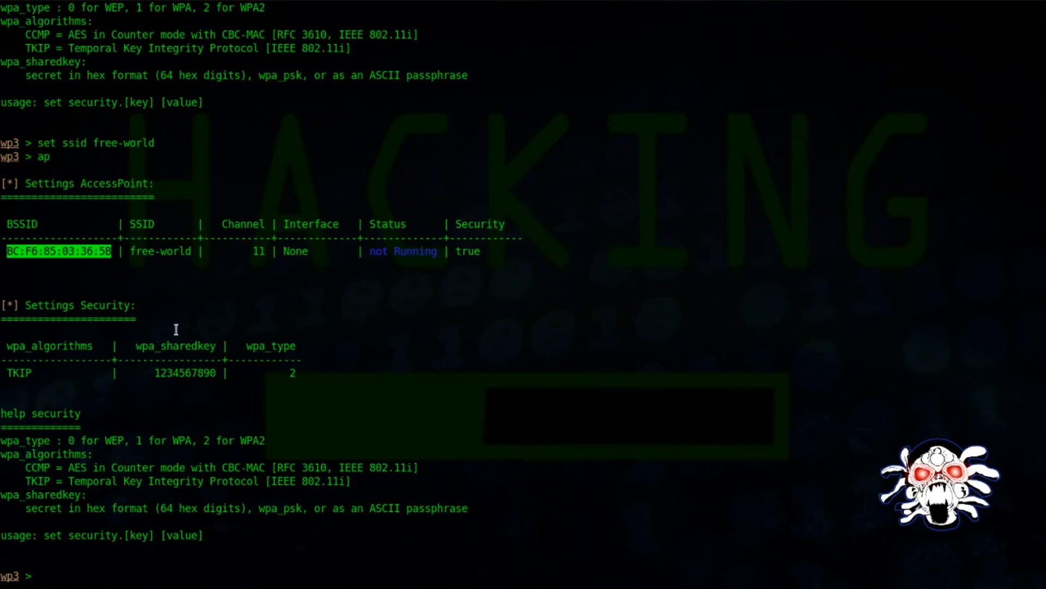
pyautogui.write('set')
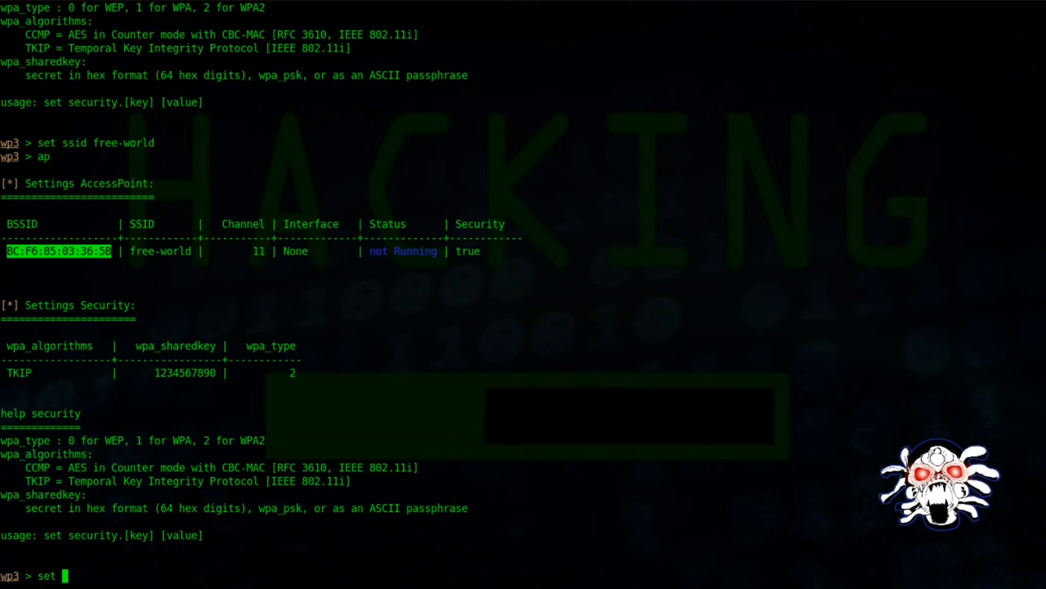
pyautogui.write('b')
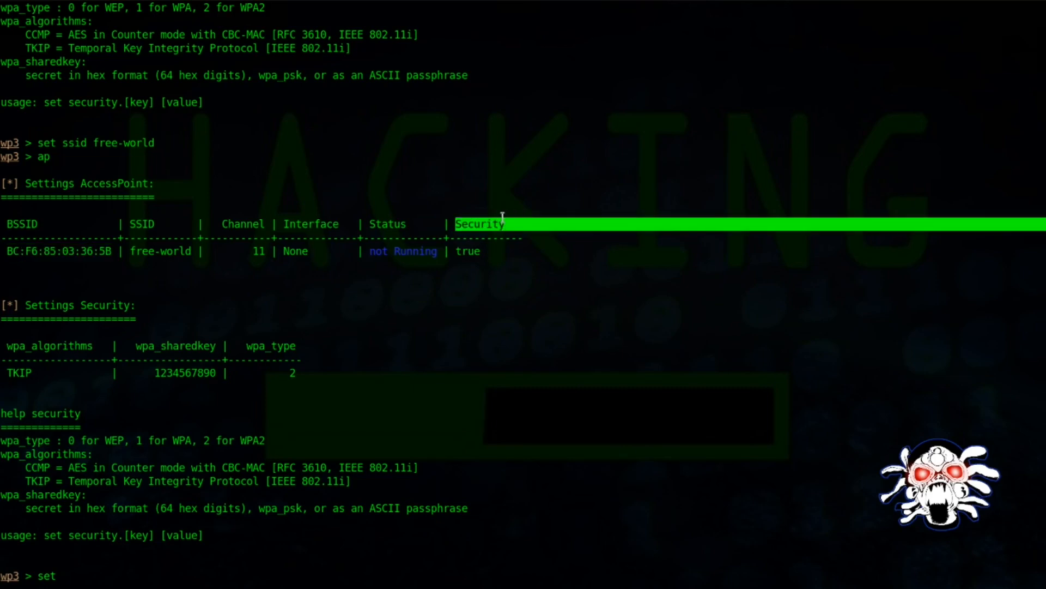
pyautogui.write('set')
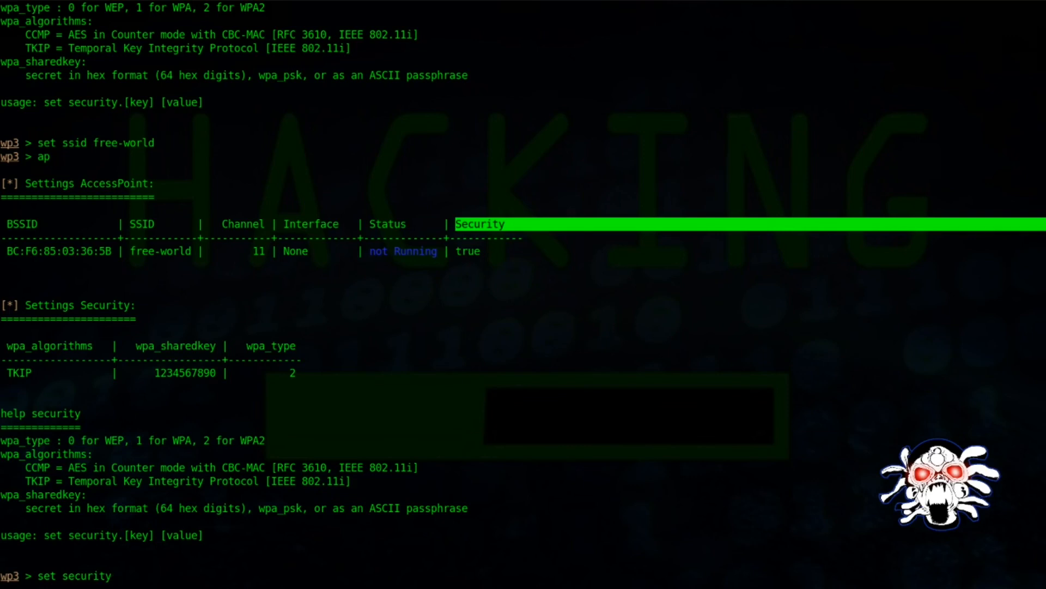
pyautogui.write('flas')
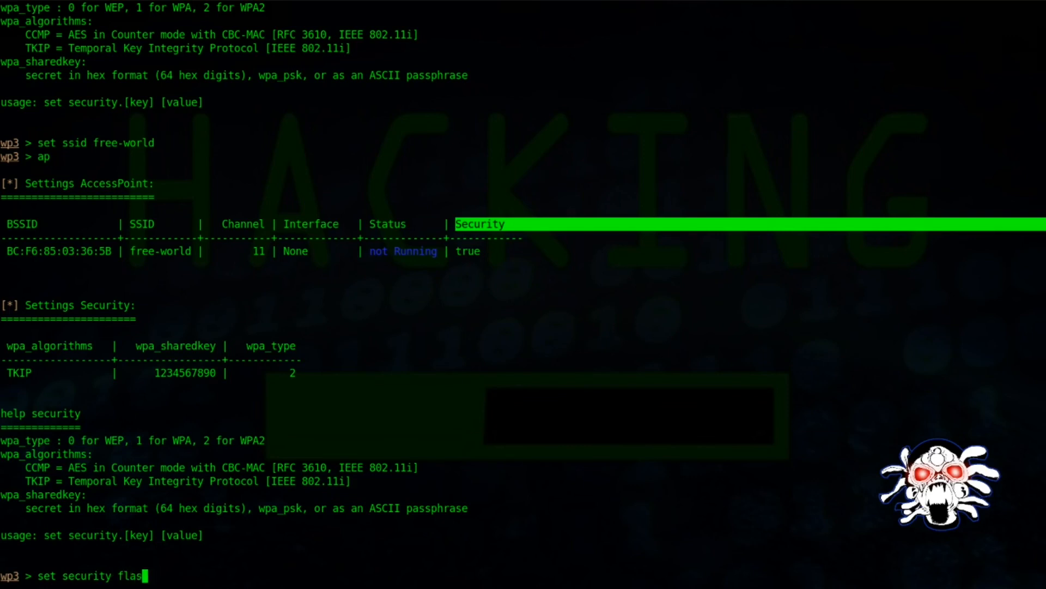